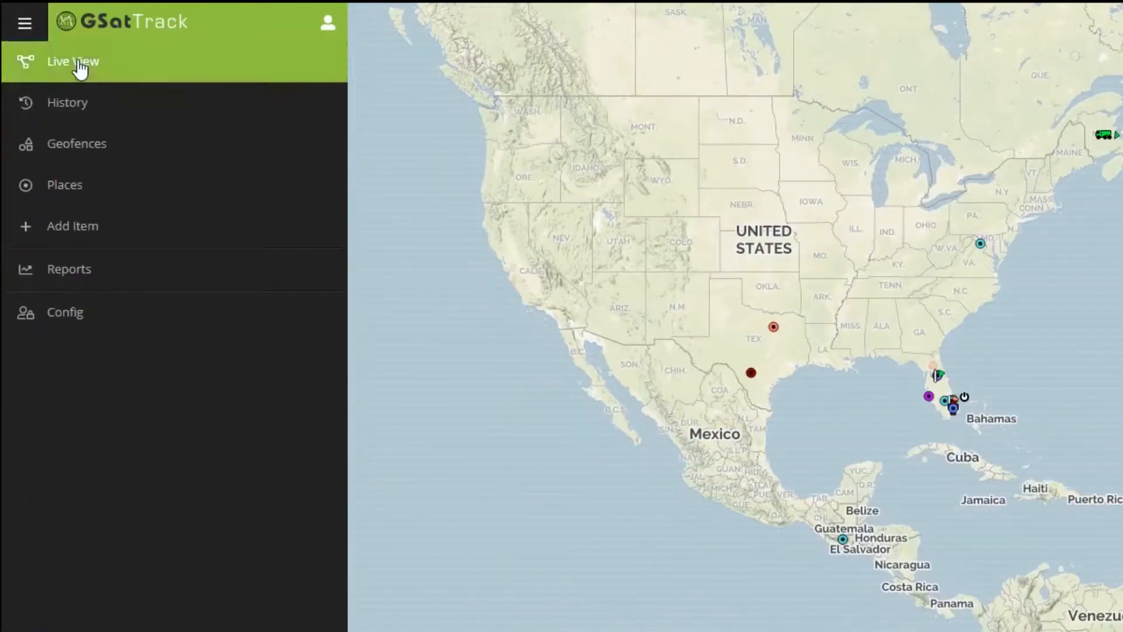
- Open Live View to list asset groups beside the tracking map
{"action": "left_click", "coordinate": [71, 61]}
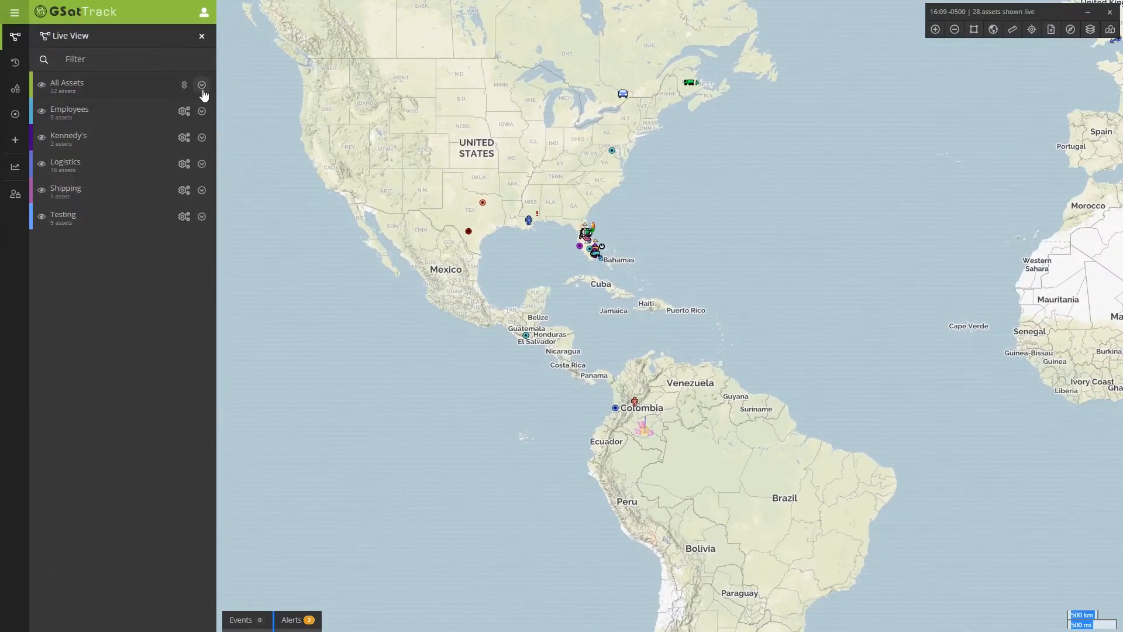
- Expand All Assets and filter the list by 'spot' to show three SPOT devices
{"action": "left_click", "coordinate": [202, 85]}
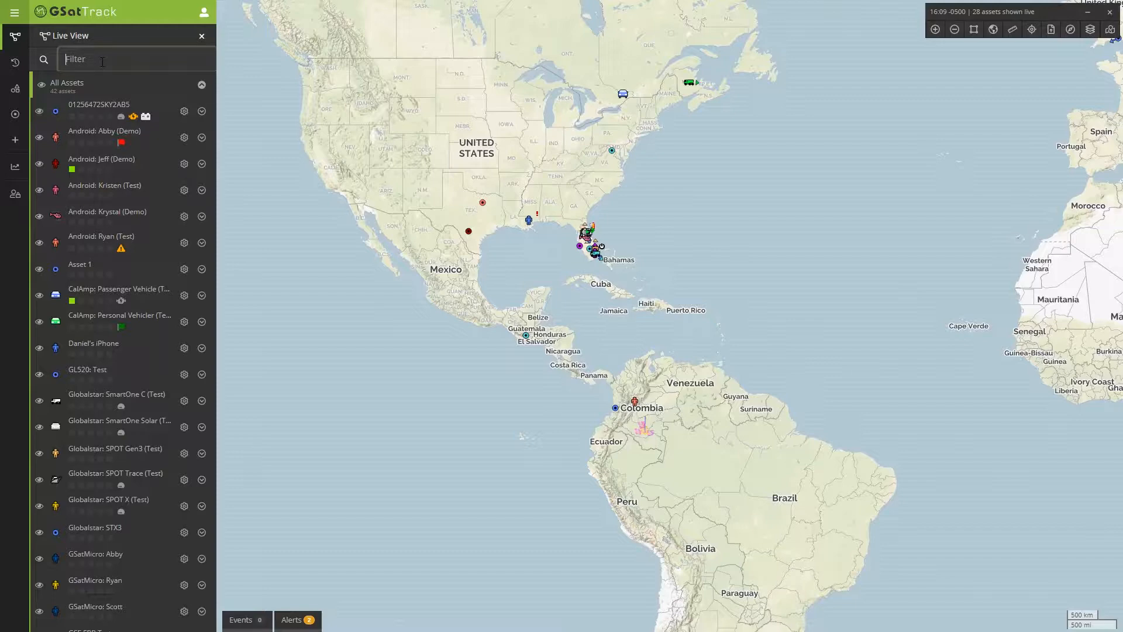
{"action": "type", "text": "spot"}
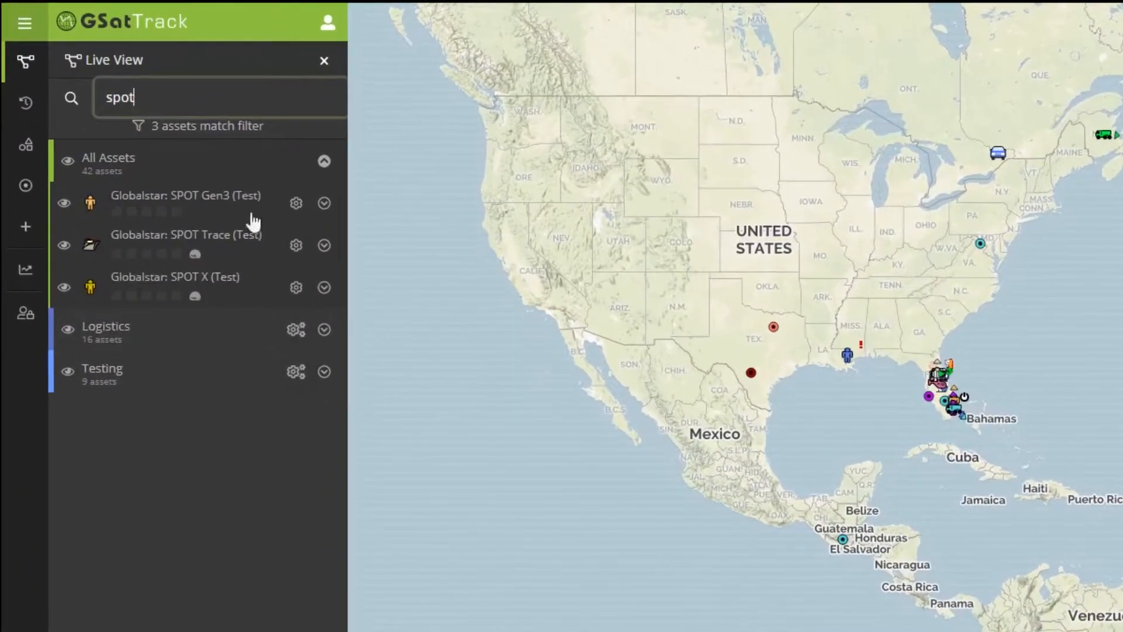
{"action": "mouse_move", "coordinate": [209, 308]}
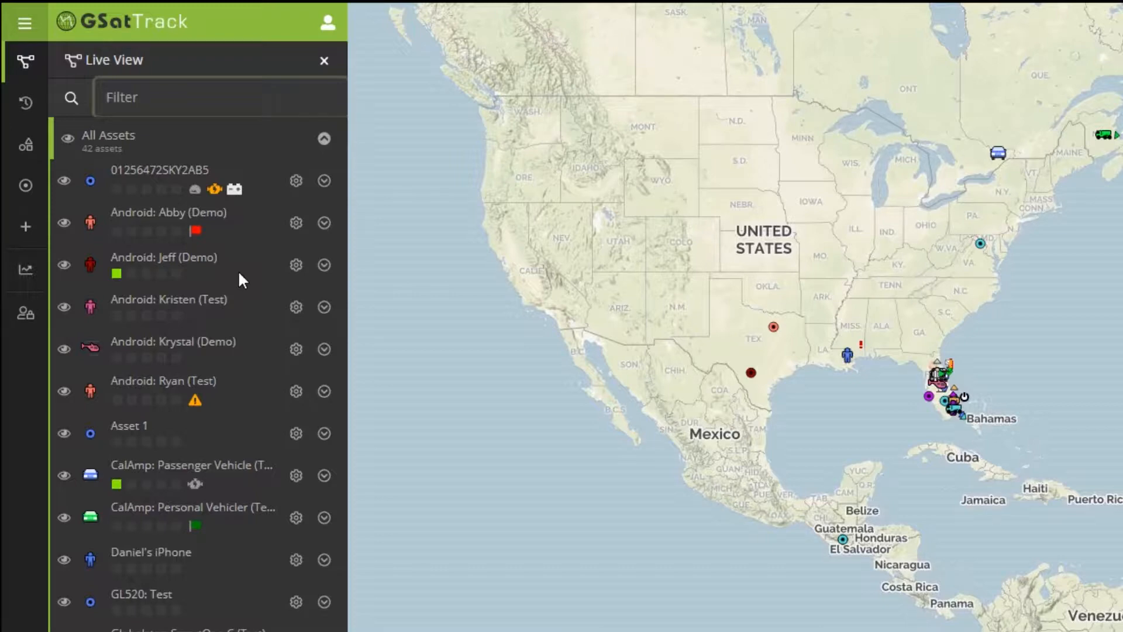
{"action": "mouse_move", "coordinate": [200, 283]}
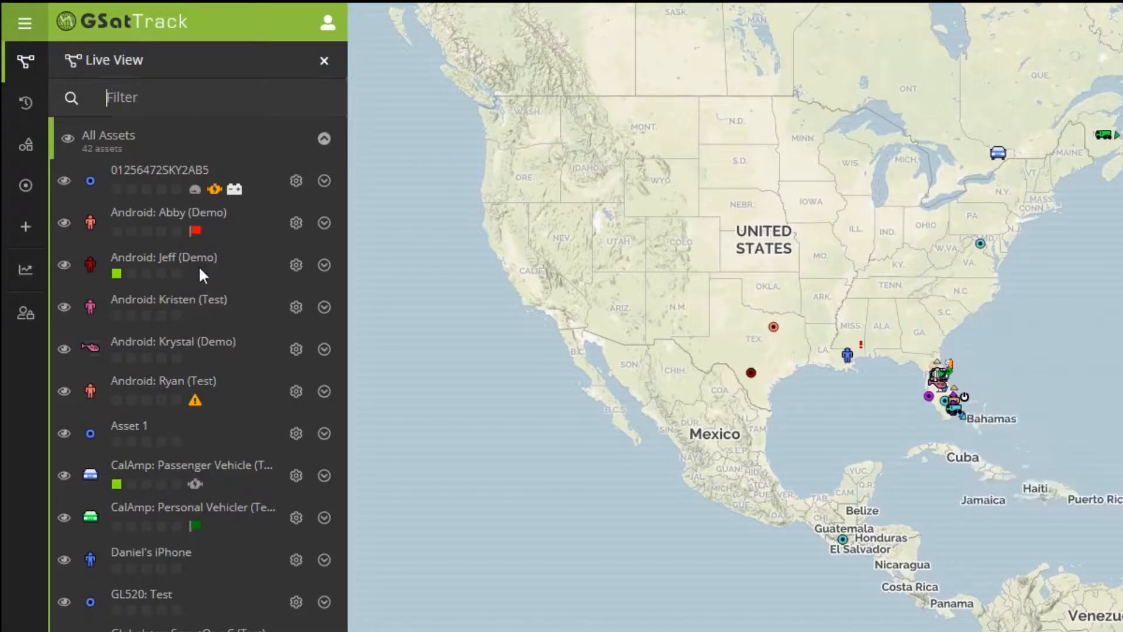
{"action": "mouse_move", "coordinate": [194, 189]}
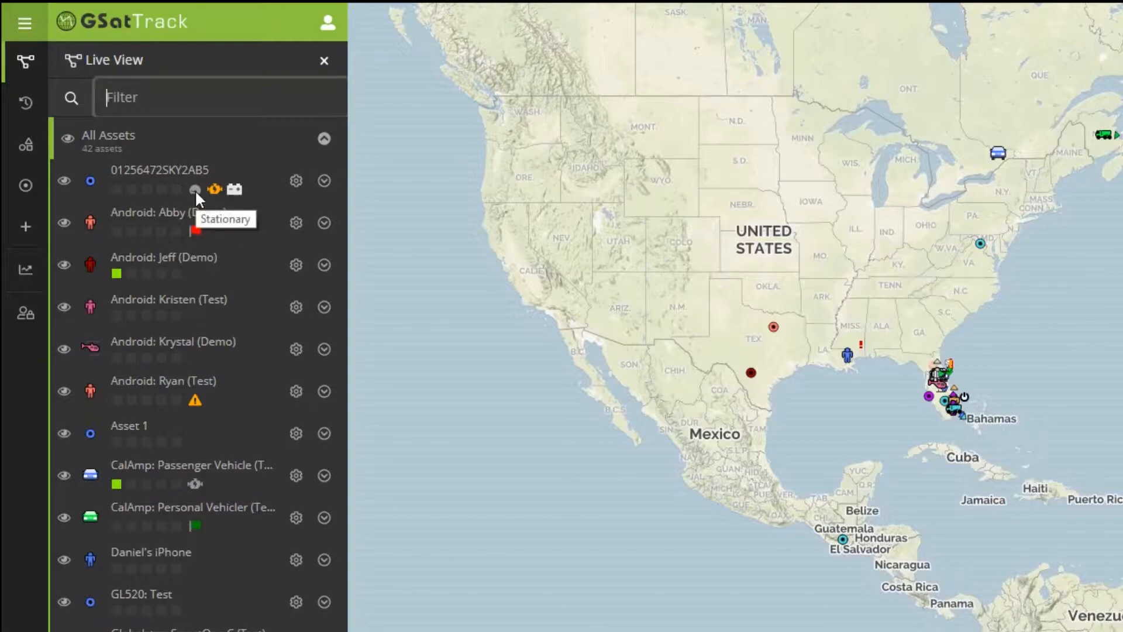
{"action": "mouse_move", "coordinate": [222, 197]}
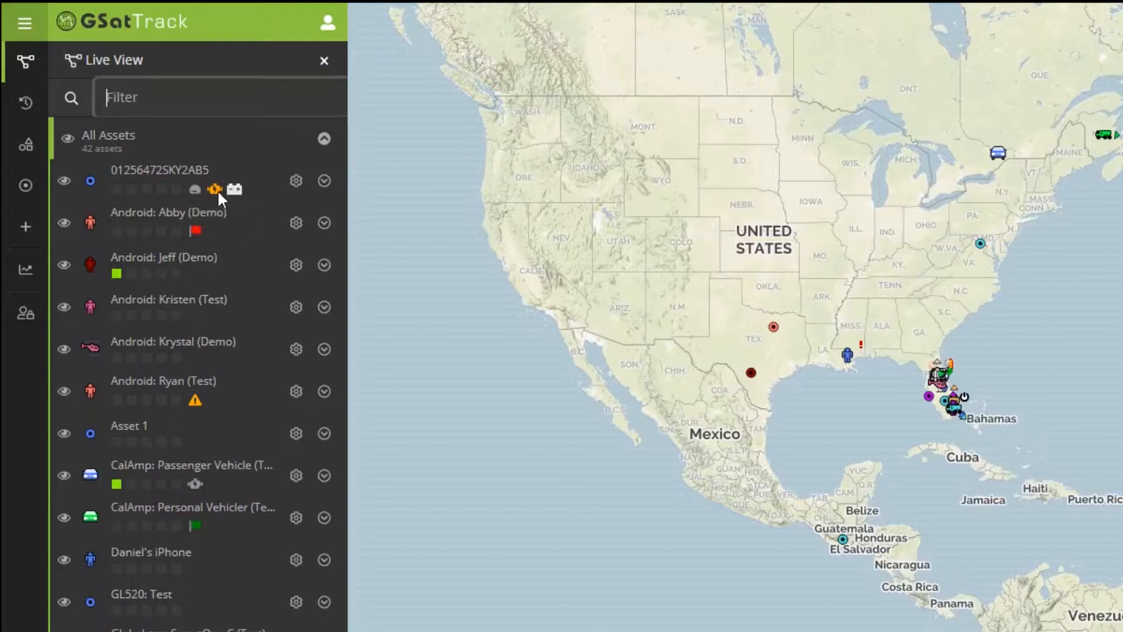
{"action": "mouse_move", "coordinate": [235, 189]}
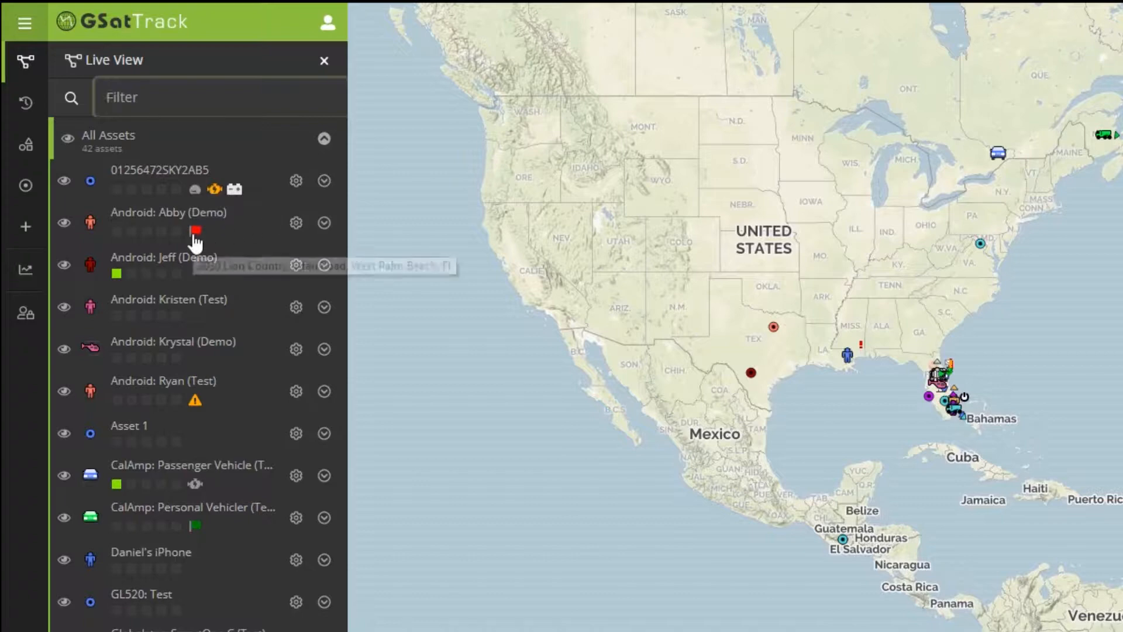
{"action": "mouse_move", "coordinate": [116, 274]}
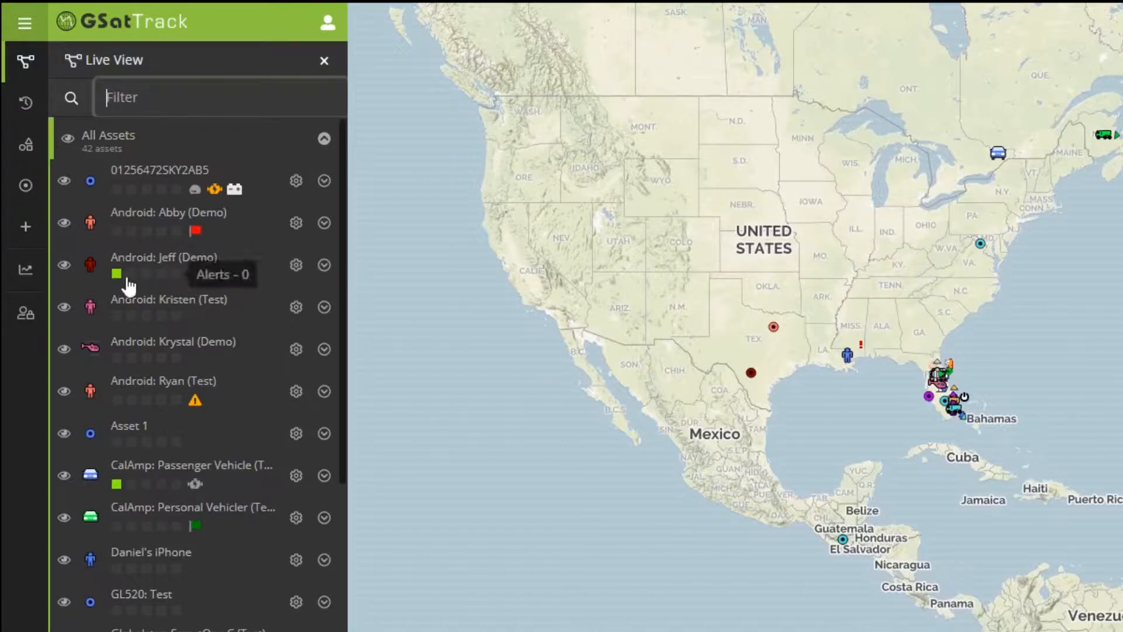
- Show Android: Jeff (Demo) on the map and list its recorded positions
{"action": "left_click", "coordinate": [163, 257]}
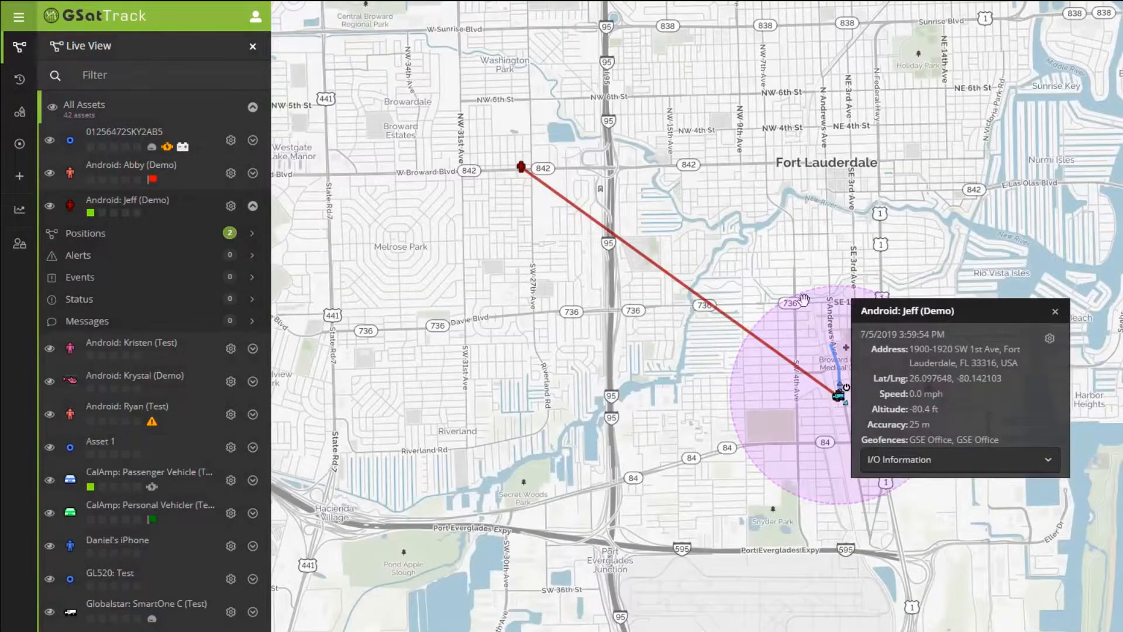
{"action": "mouse_move", "coordinate": [227, 253]}
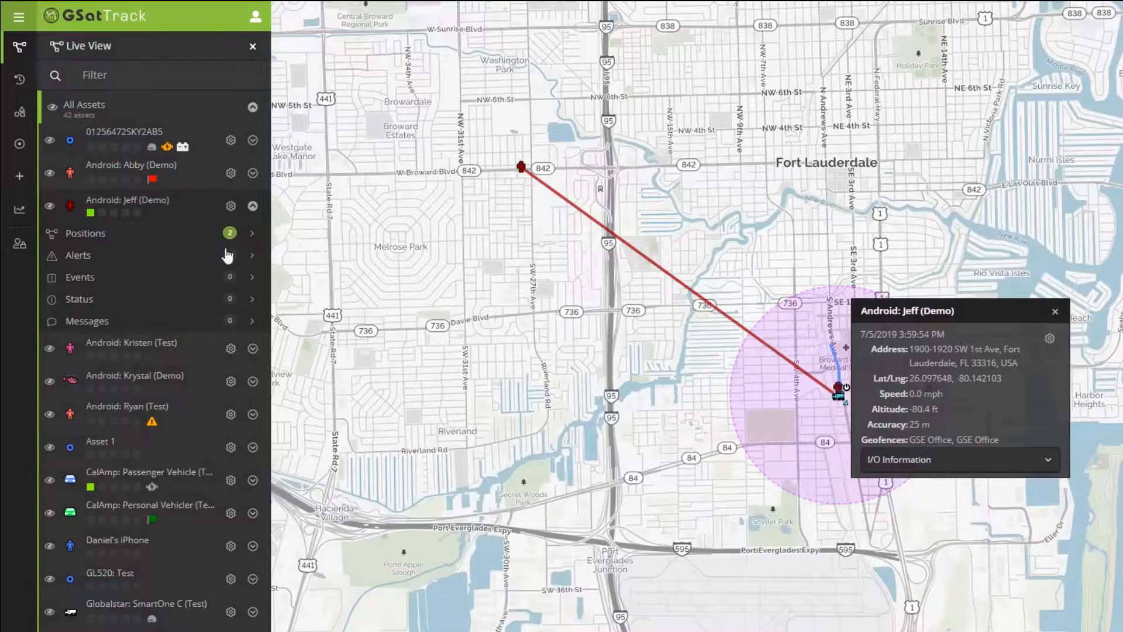
{"action": "left_click", "coordinate": [251, 233]}
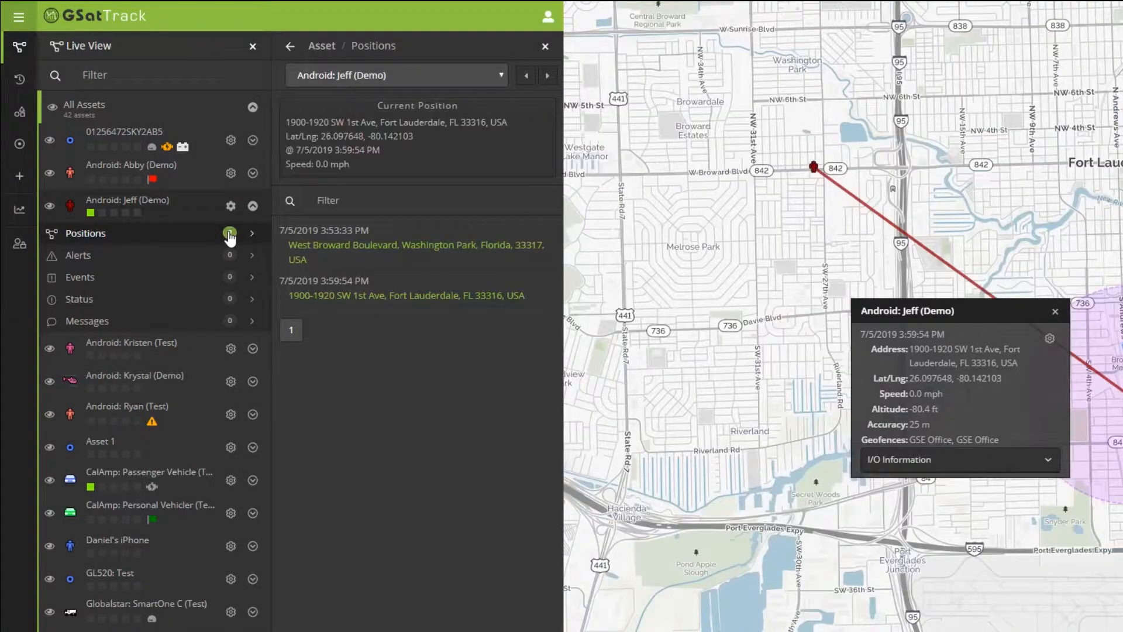
{"action": "left_click", "coordinate": [229, 233]}
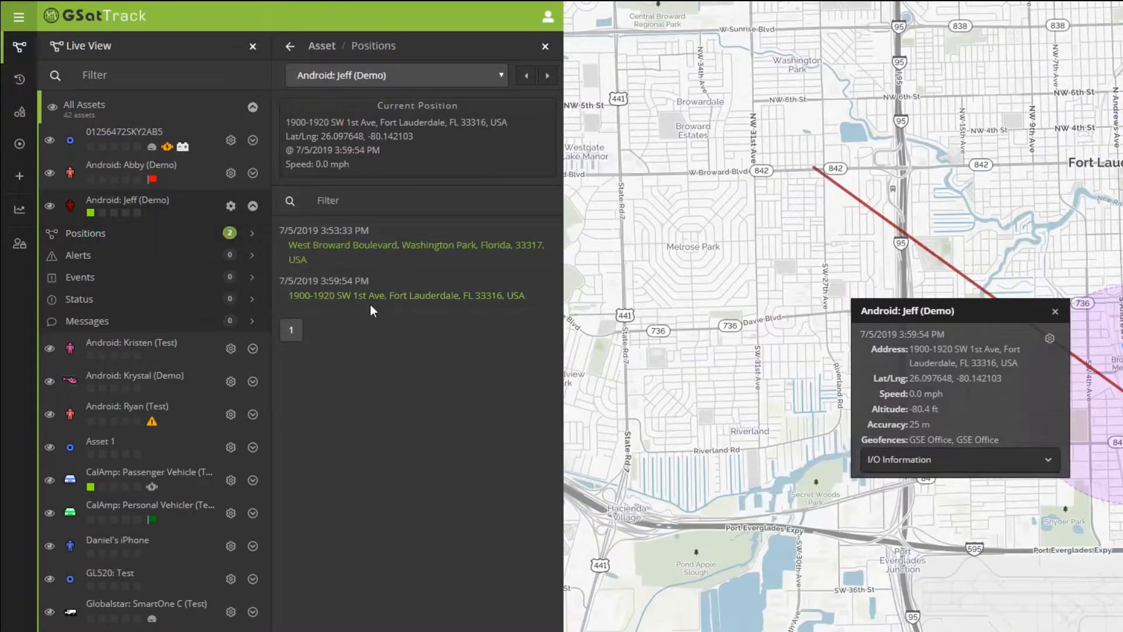
{"action": "mouse_move", "coordinate": [338, 309]}
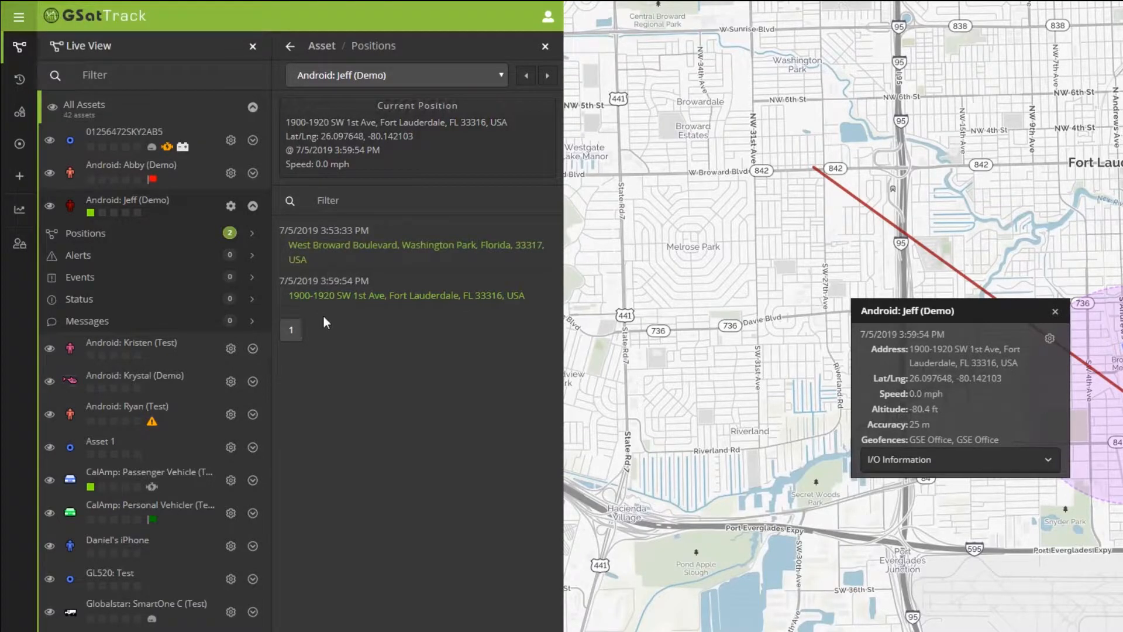
{"action": "left_click", "coordinate": [78, 255]}
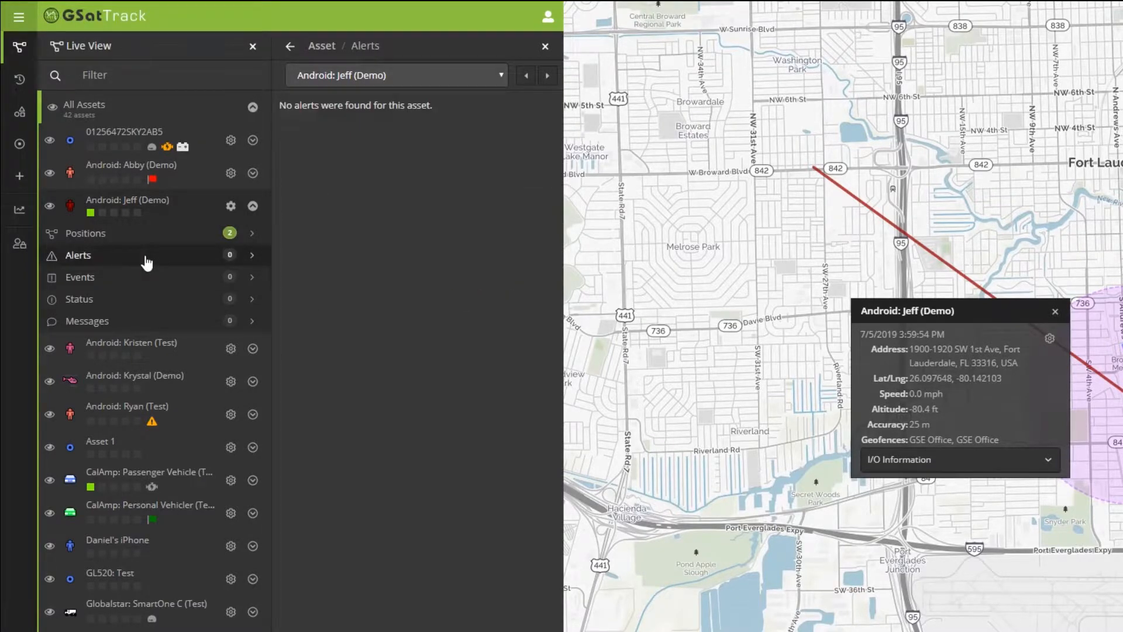
{"action": "mouse_move", "coordinate": [127, 284]}
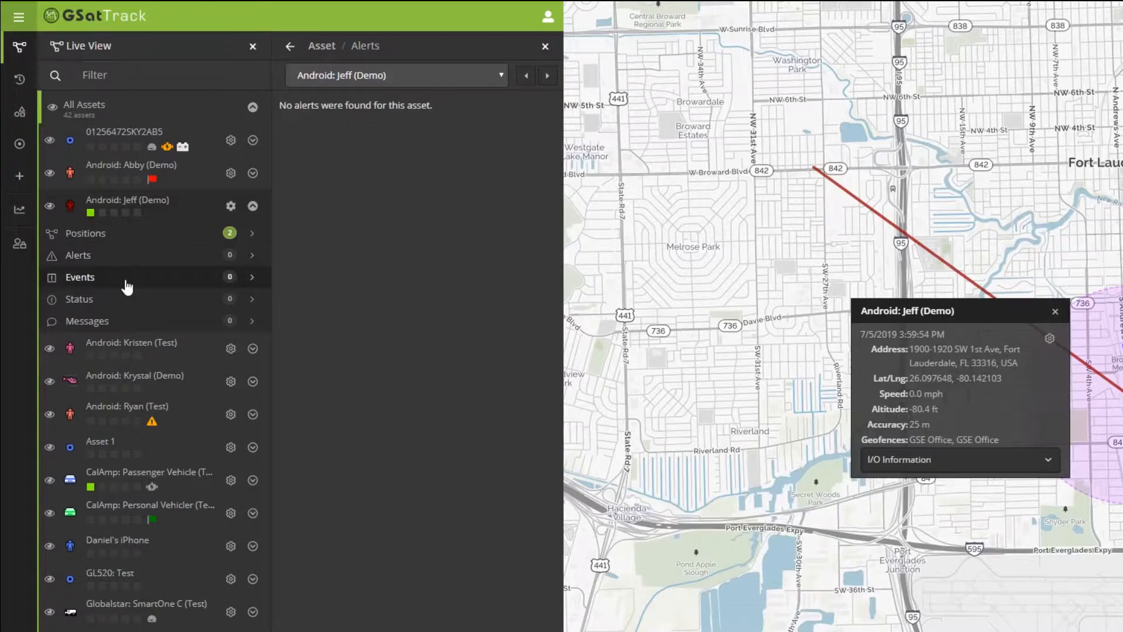
{"action": "left_click", "coordinate": [79, 299]}
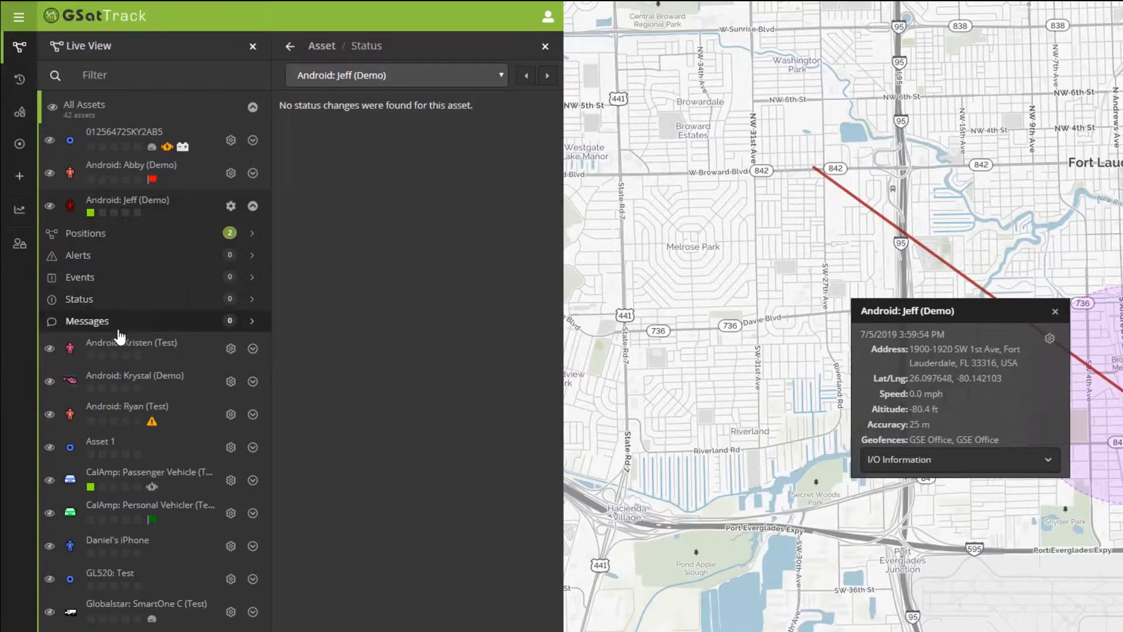
{"action": "left_click", "coordinate": [87, 320]}
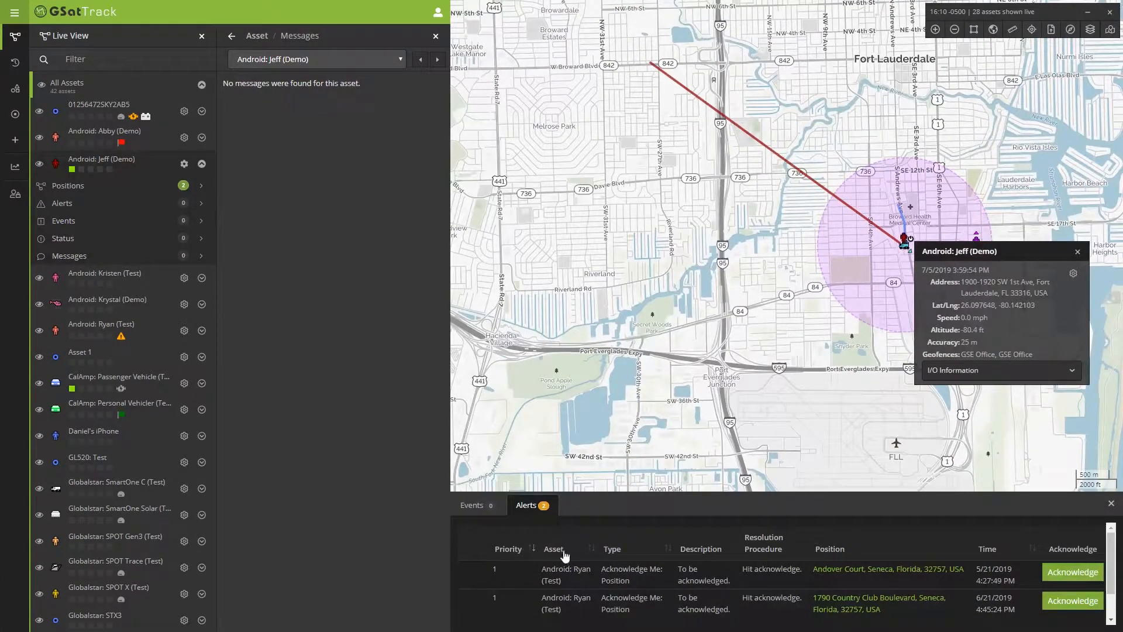
{"action": "mouse_move", "coordinate": [901, 590]}
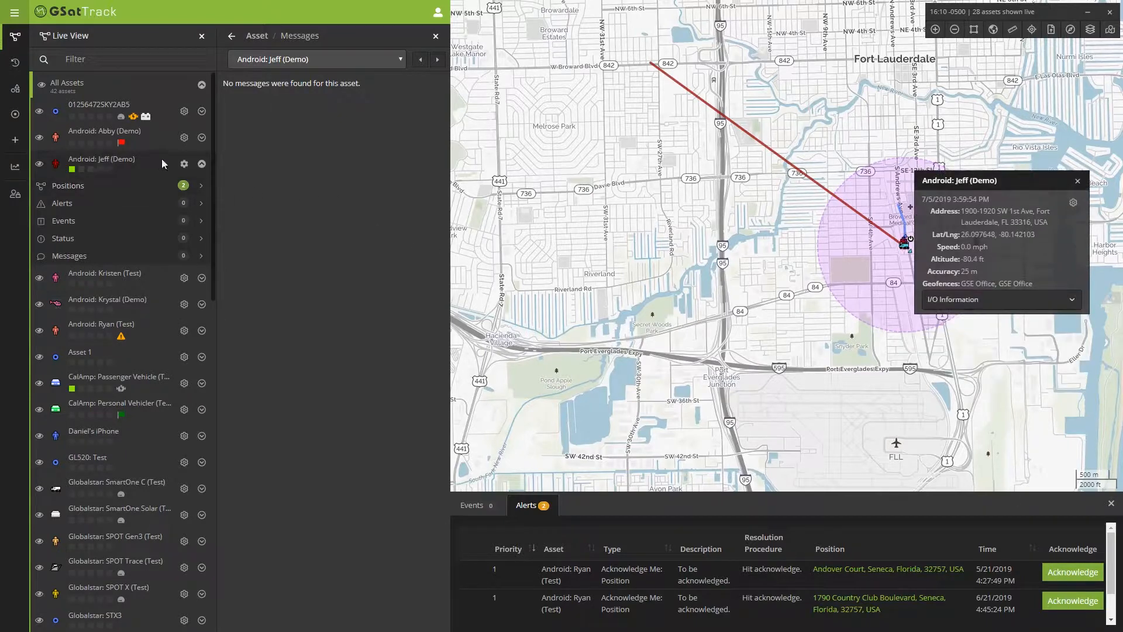
{"action": "left_click", "coordinate": [183, 163]}
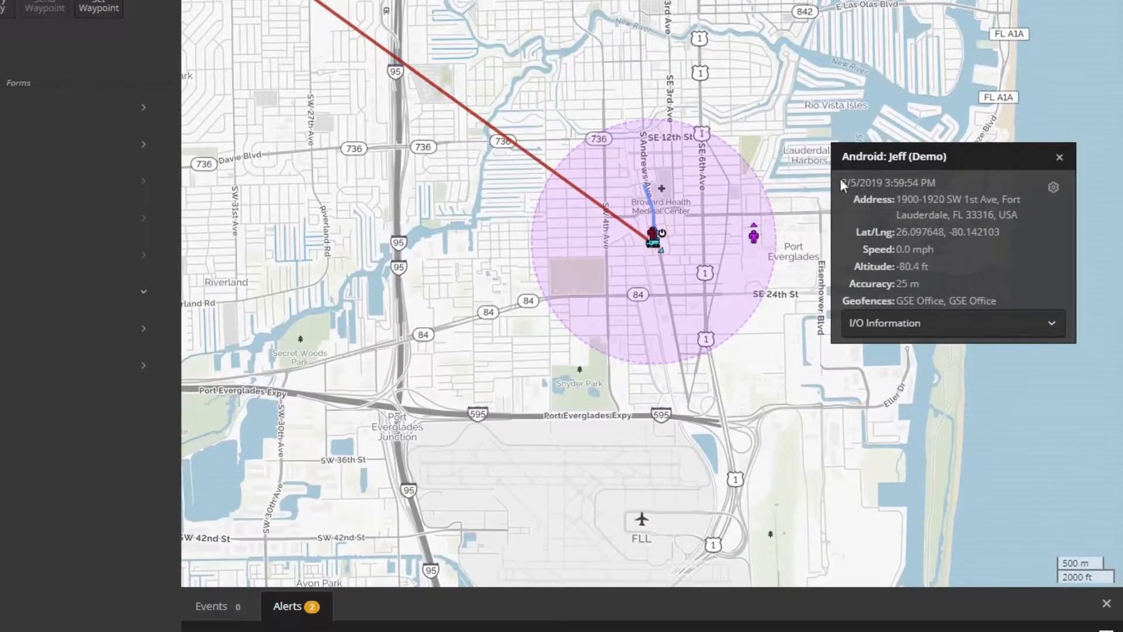
- Select the popup position text and expand I/O Information, showing Analog Pin 1 at 54
{"action": "left_click_drag", "start_coordinate": [845, 182], "coordinate": [1017, 215]}
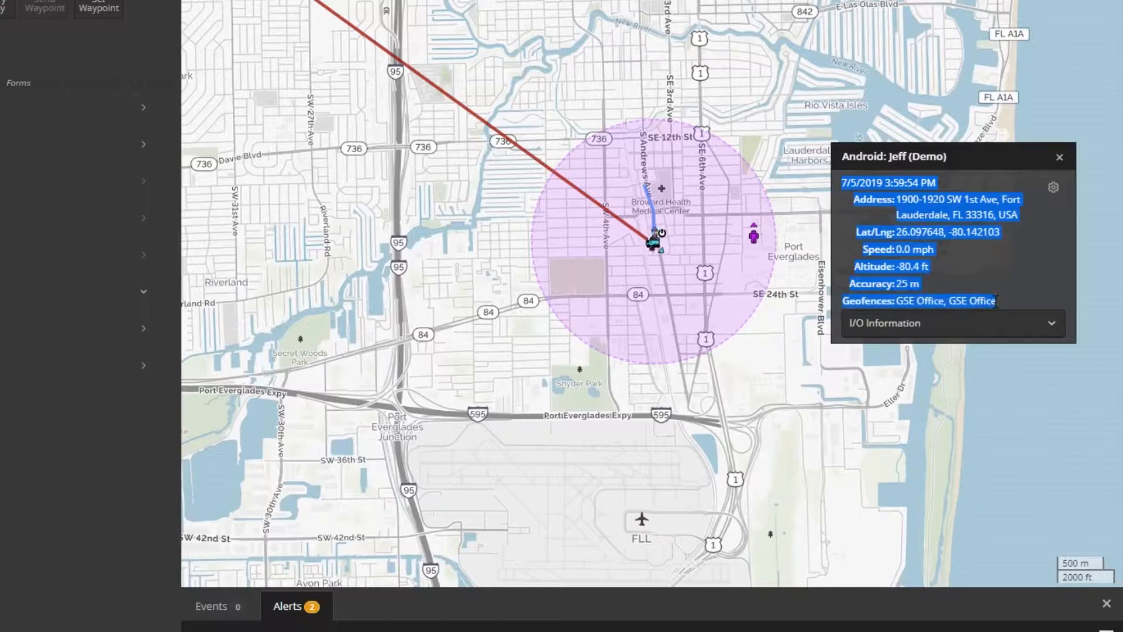
{"action": "left_click", "coordinate": [883, 323]}
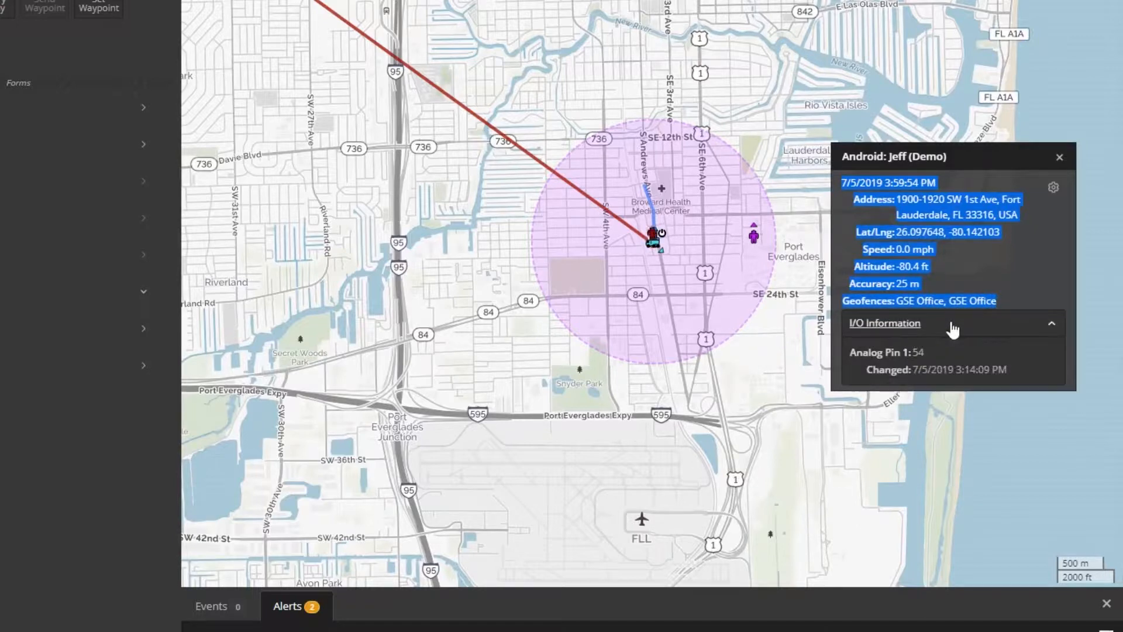
{"action": "mouse_move", "coordinate": [959, 285]}
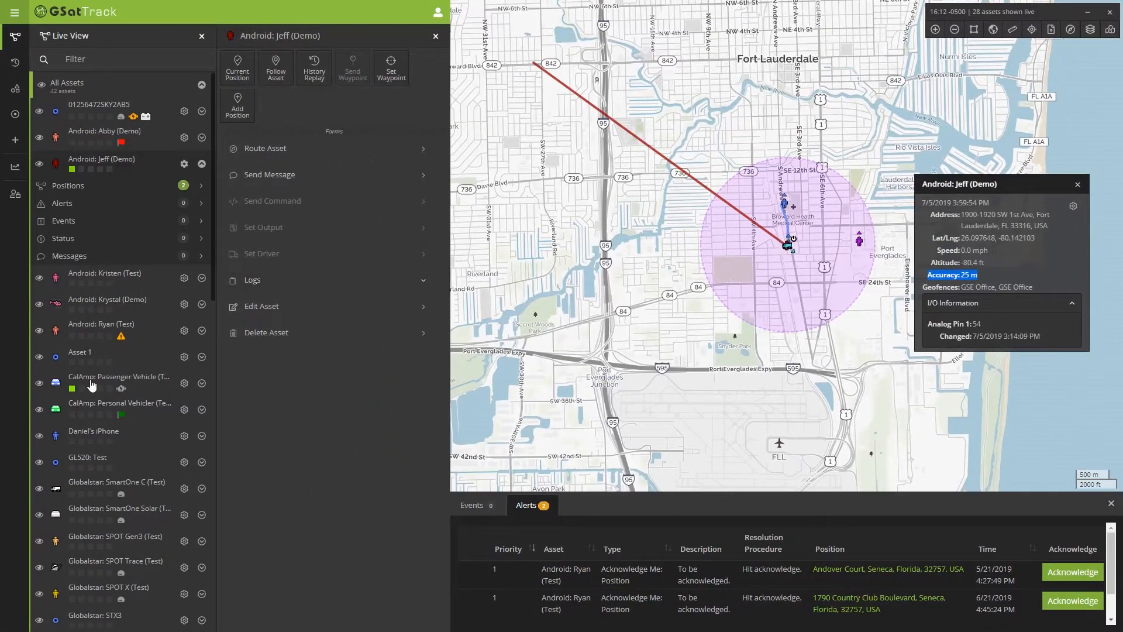
- Show CalAmp: Passenger Vehicle (Test) and its Sanford, Florida details popup
{"action": "left_click", "coordinate": [118, 376]}
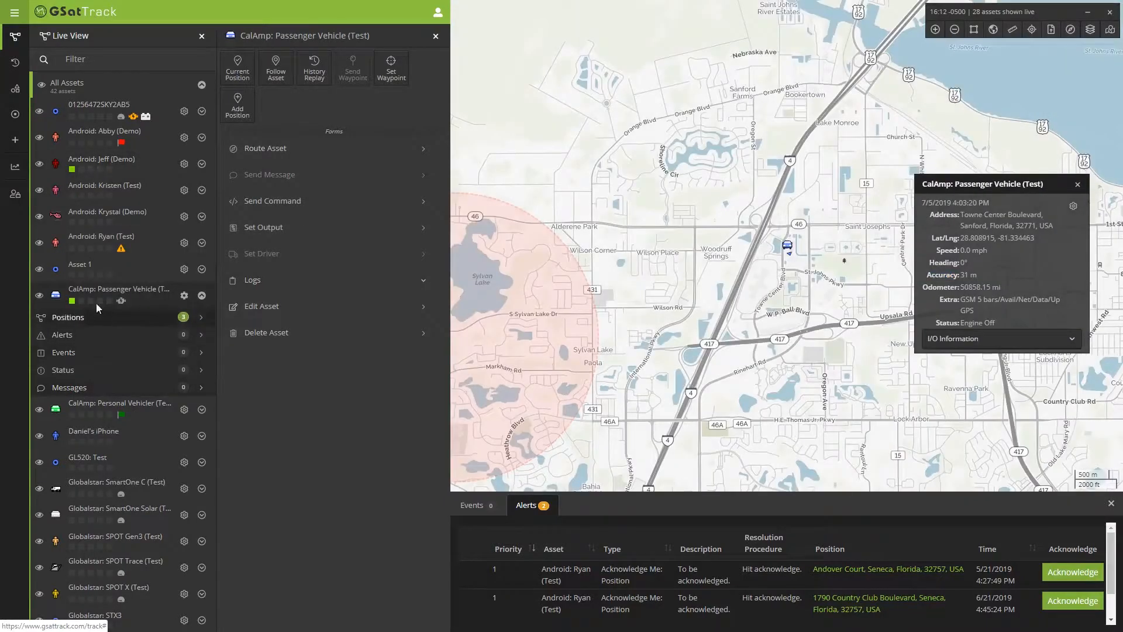
{"action": "double_click", "coordinate": [971, 274]}
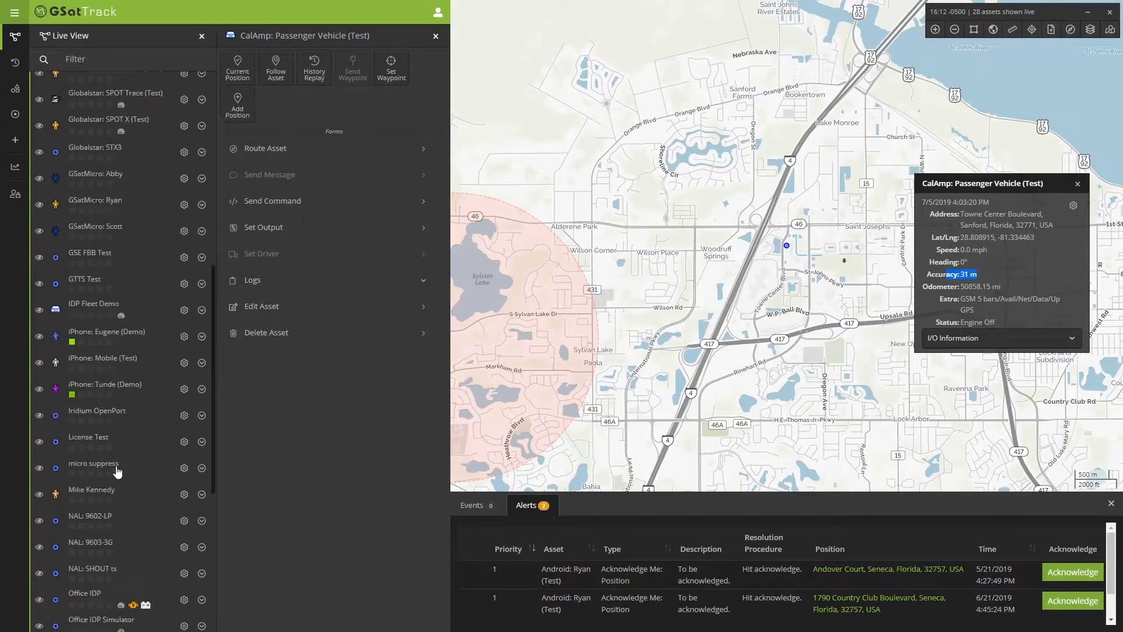
- Scroll the asset list and show the Work Truck near Hazelton Road, New Brunswick
{"action": "scroll", "scroll_direction": "down", "scroll_amount": 3}
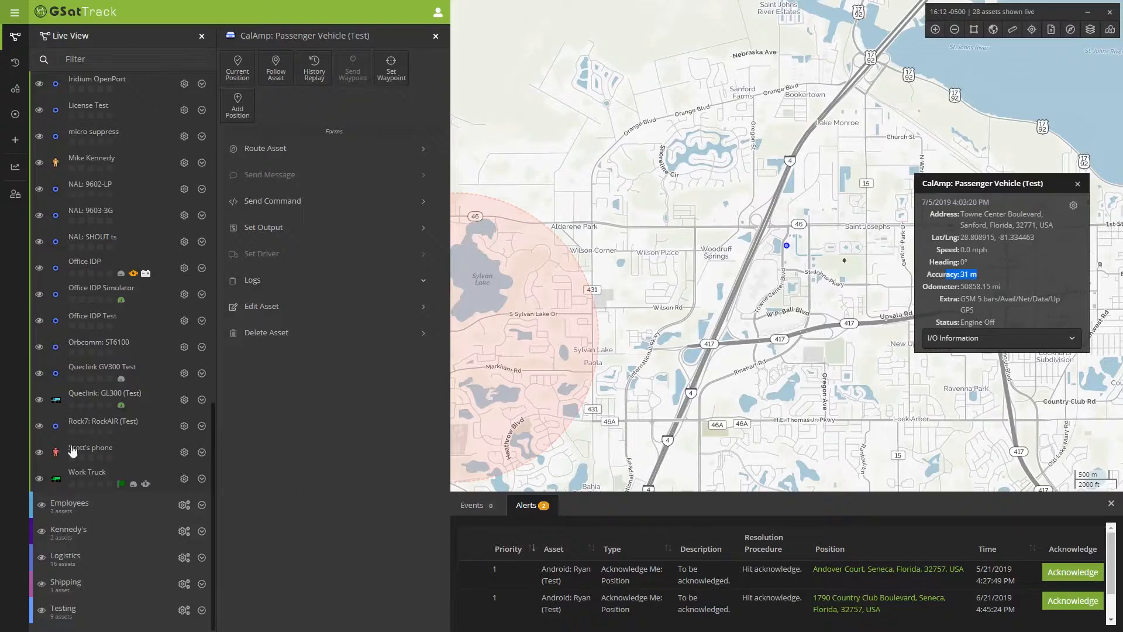
{"action": "left_click", "coordinate": [86, 477]}
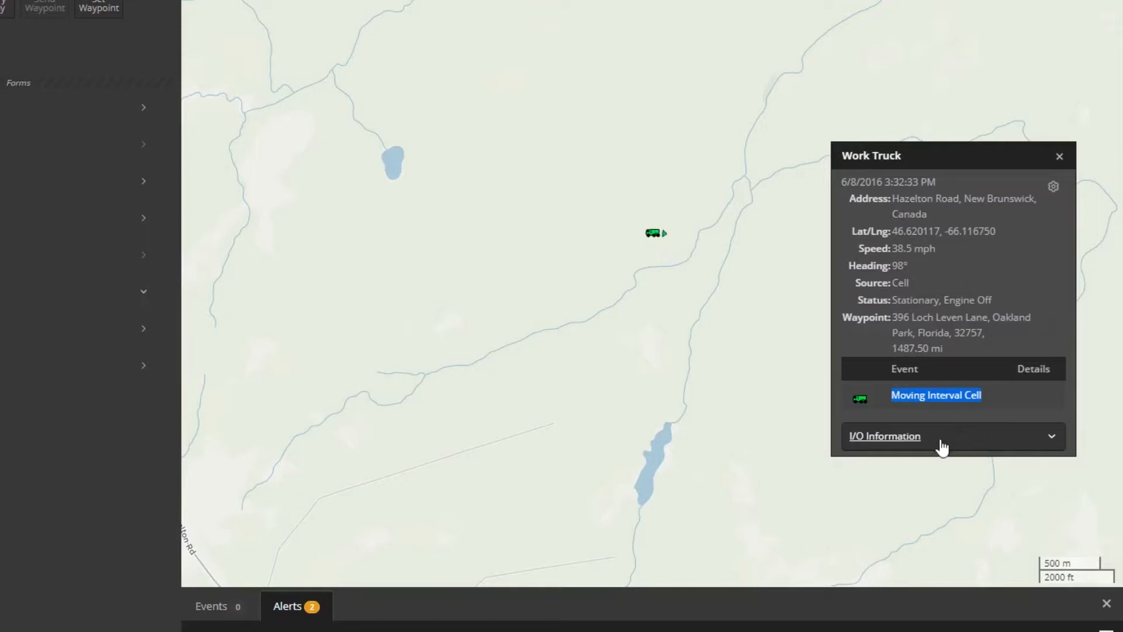
- Expand the Work Truck's I/O Information for analog pins 1, 2, 6, 7, then collapse it
{"action": "left_click", "coordinate": [884, 435]}
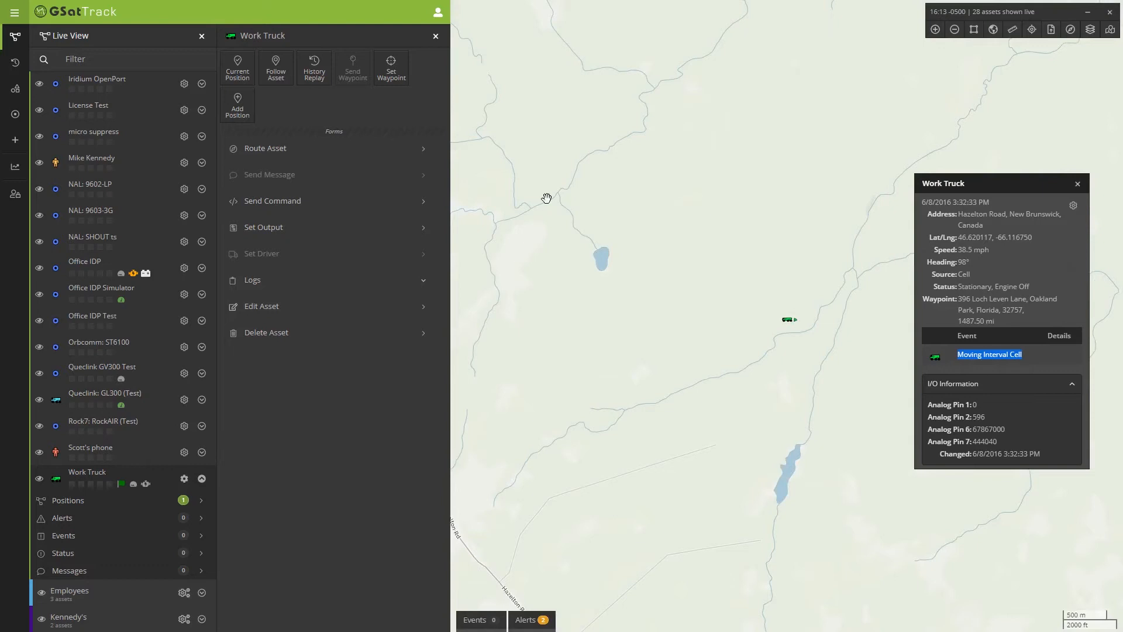
{"action": "left_click", "coordinate": [999, 383]}
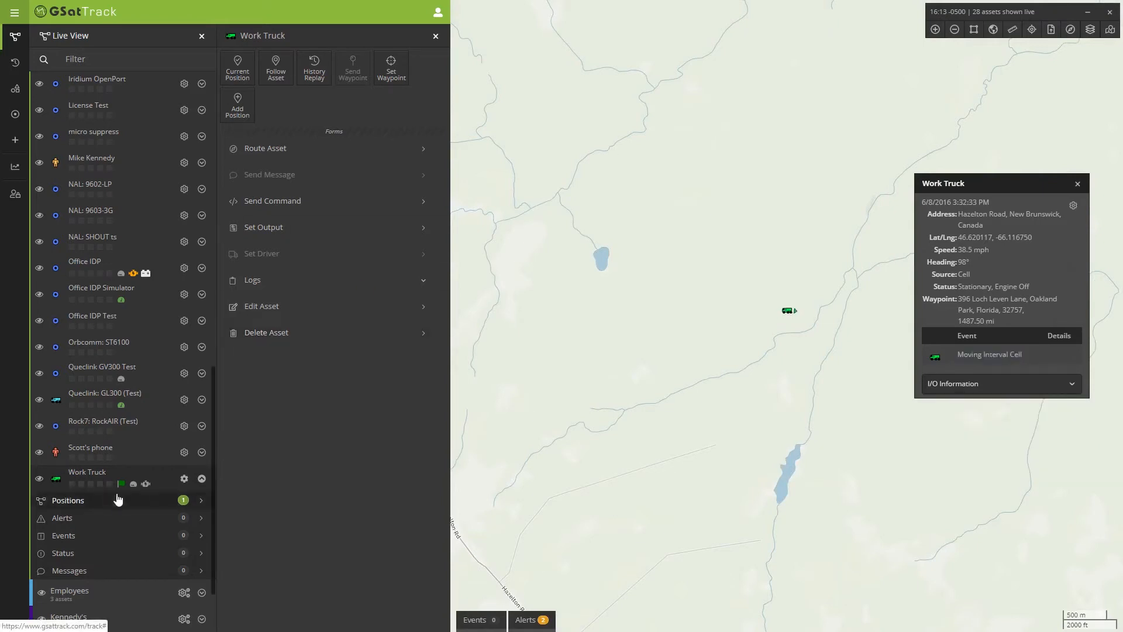